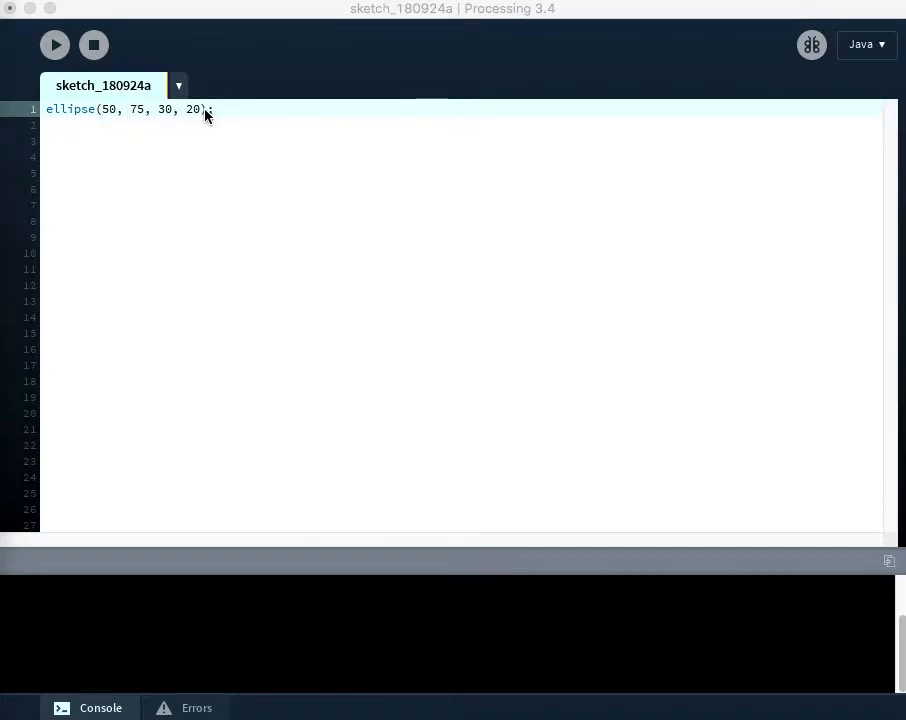
pyautogui.moveTo(118, 122)
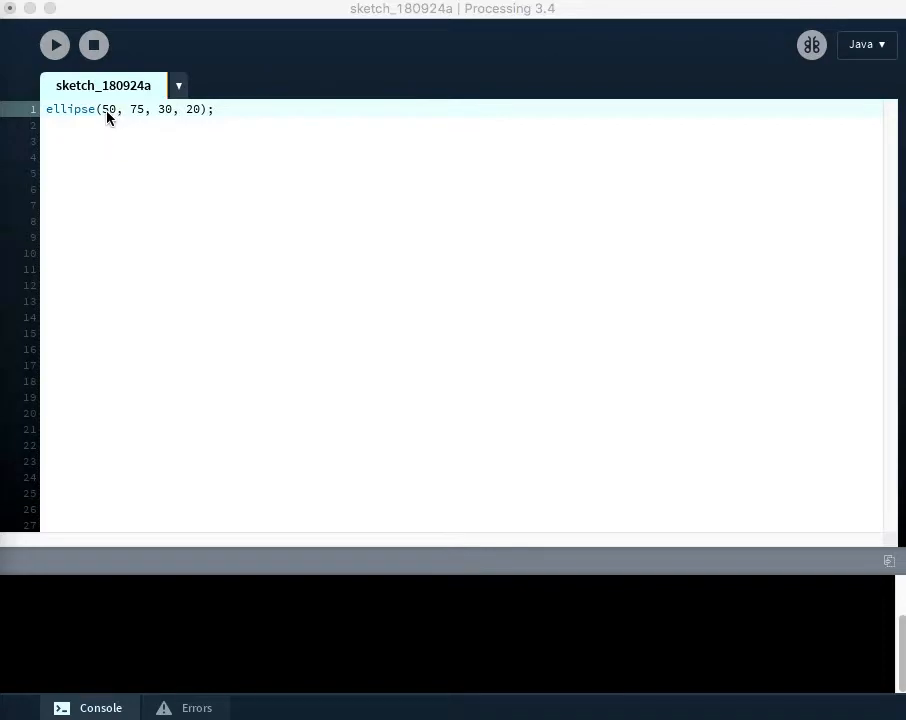
# Run the original sketch, then change the y value from 75 to 10 and rerun
pyautogui.doubleClick(109, 109)
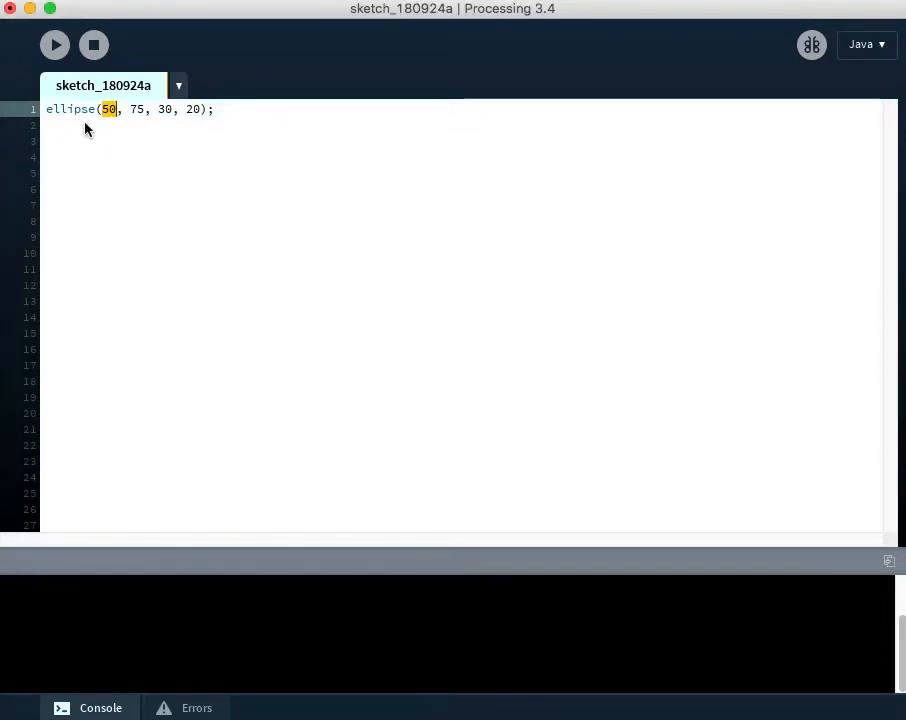
pyautogui.moveTo(133, 115)
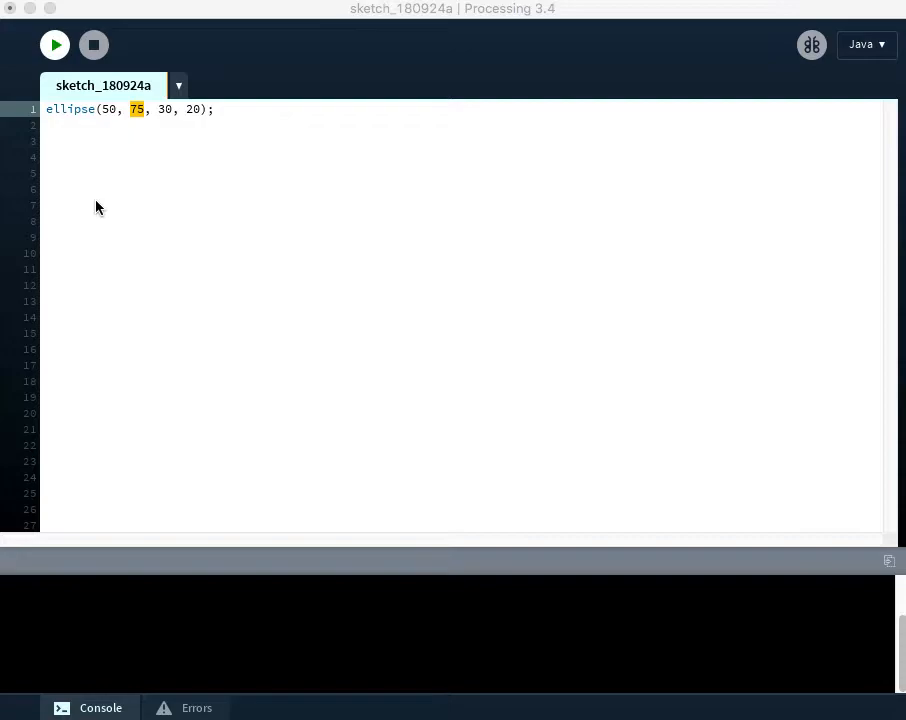
pyautogui.click(55, 45)
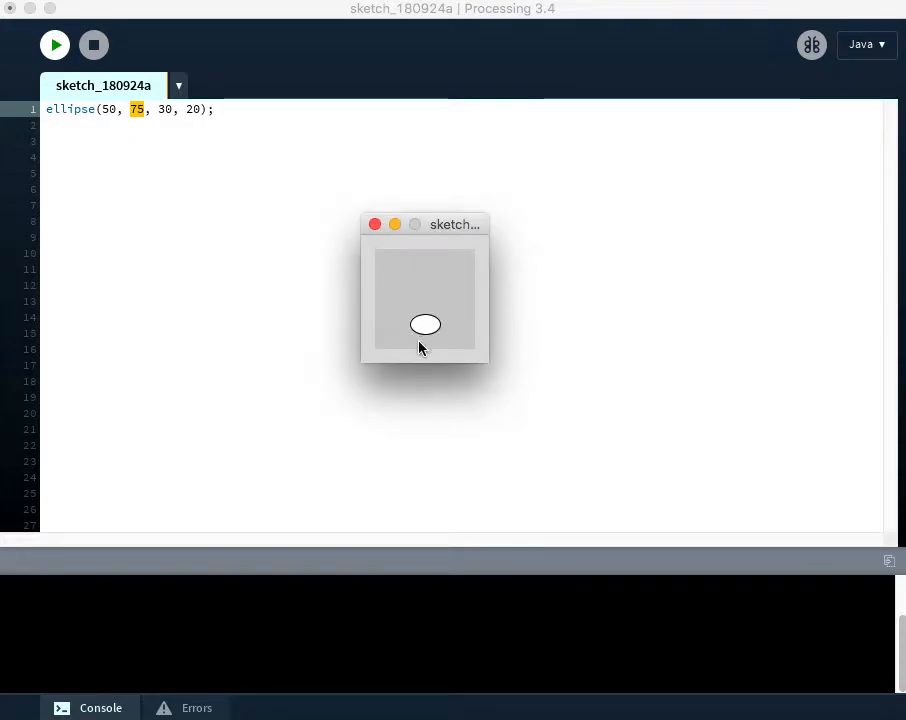
pyautogui.moveTo(453, 323)
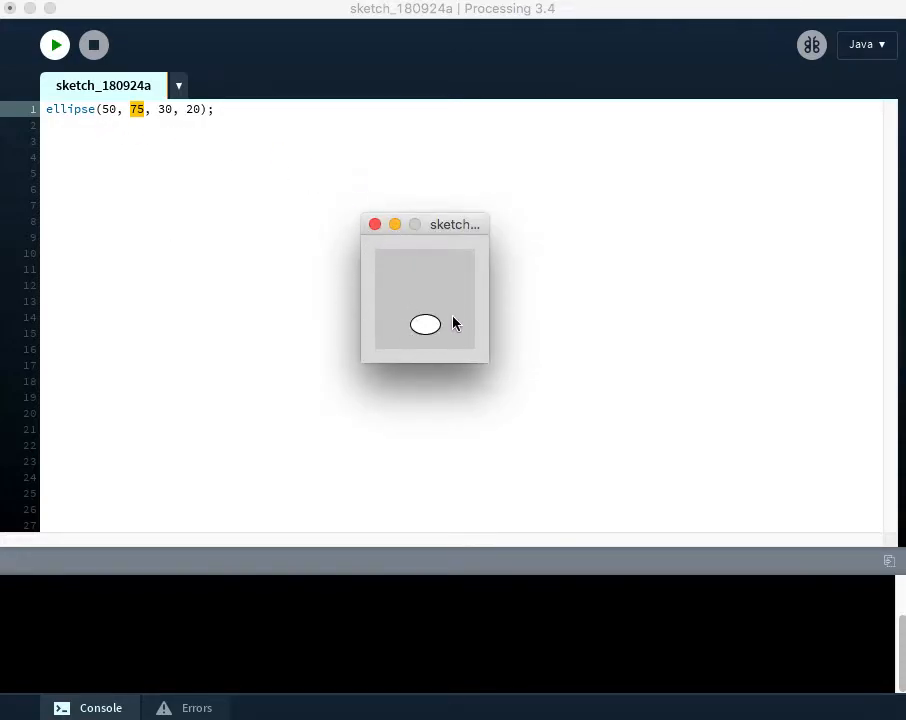
pyautogui.click(94, 44)
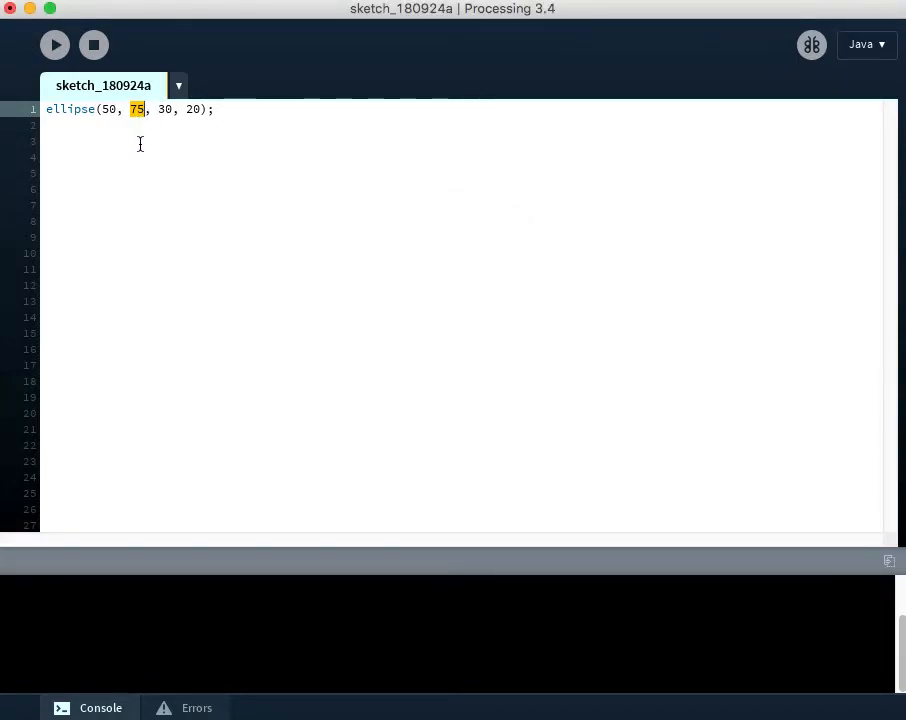
pyautogui.write('10')
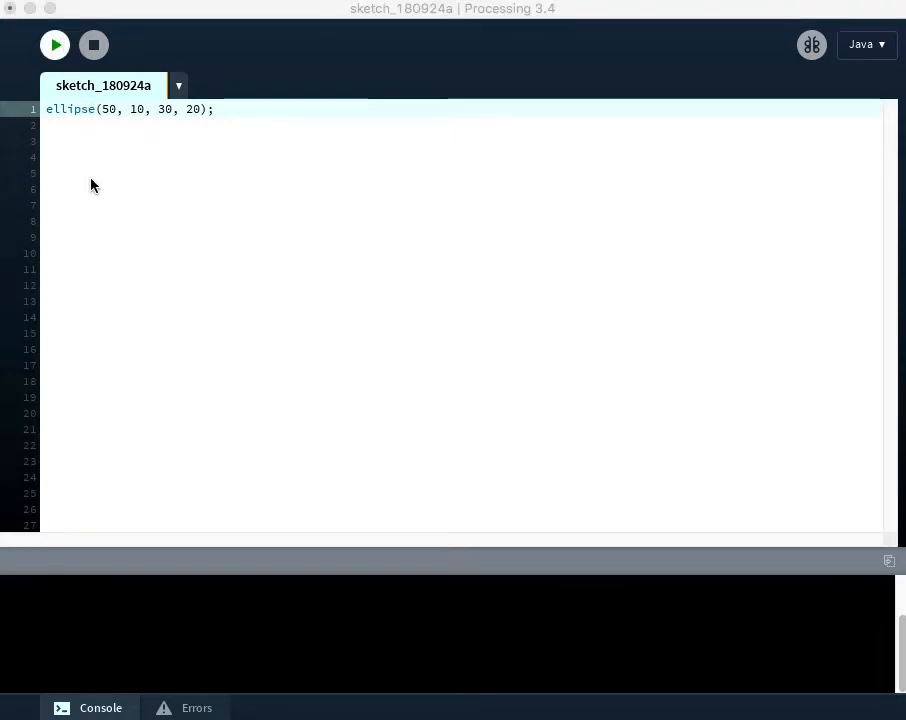
pyautogui.click(54, 44)
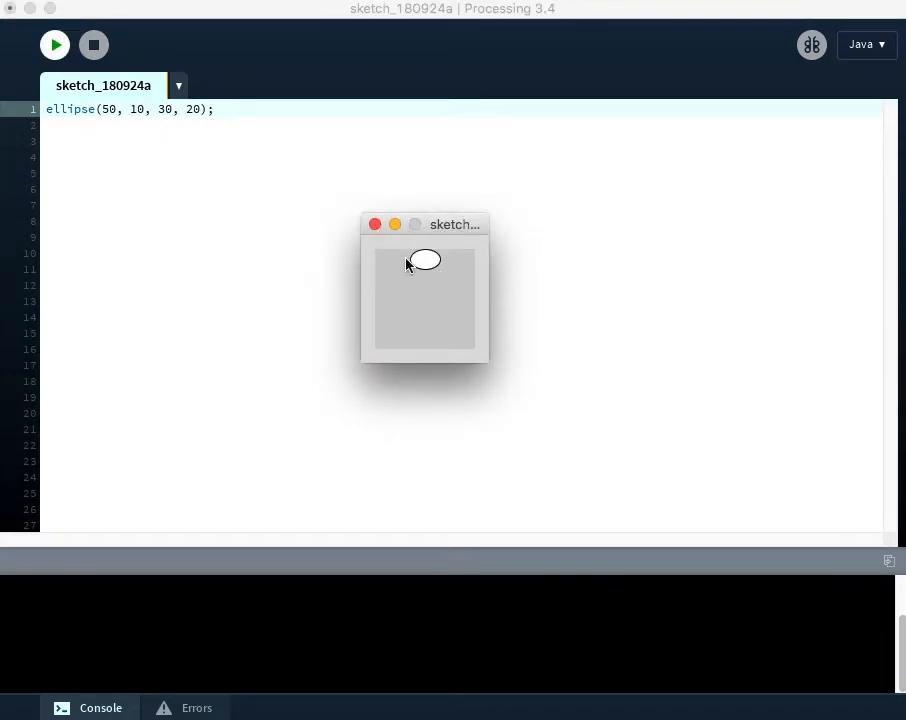
pyautogui.moveTo(426, 322)
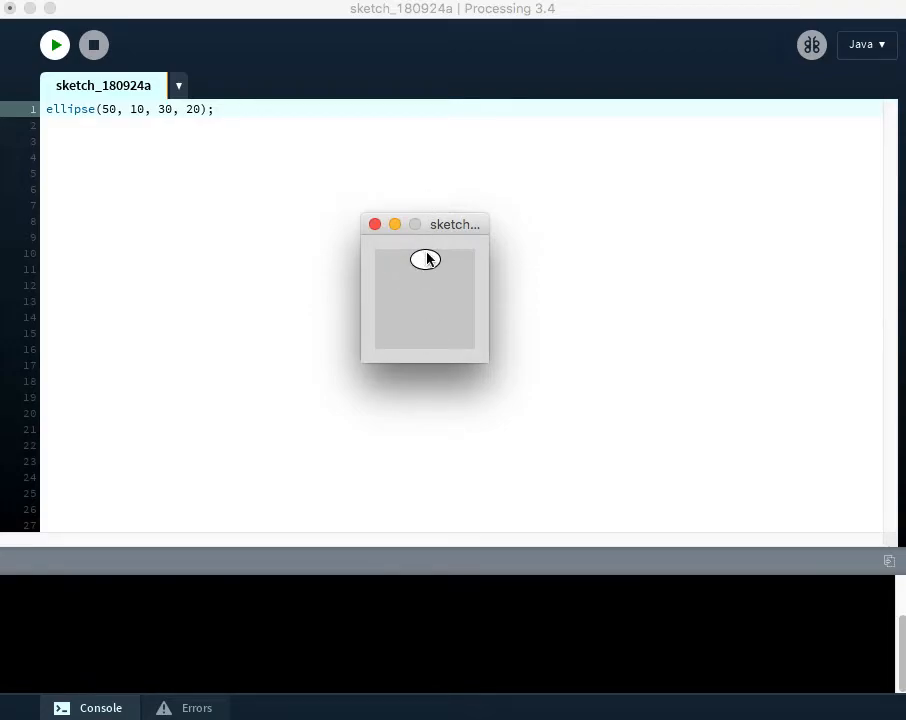
pyautogui.moveTo(425, 265)
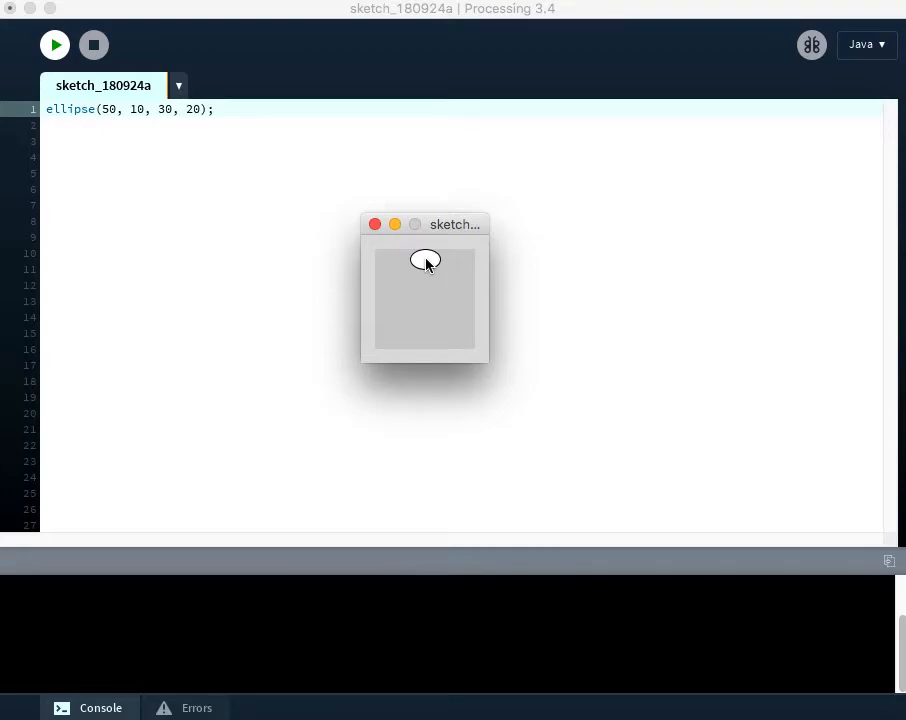
pyautogui.moveTo(398, 257)
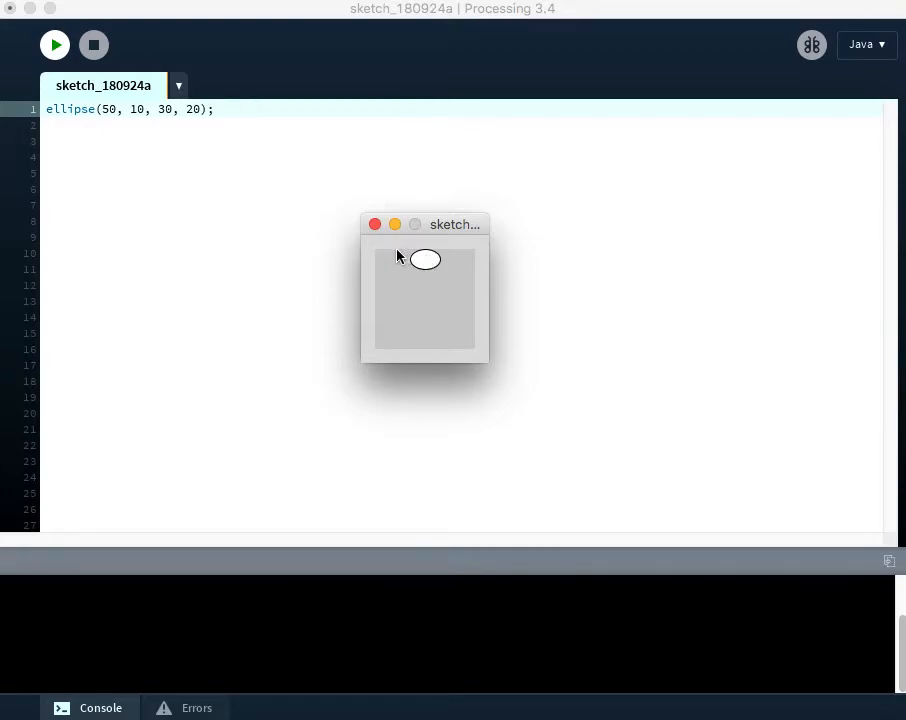
pyautogui.moveTo(378, 260)
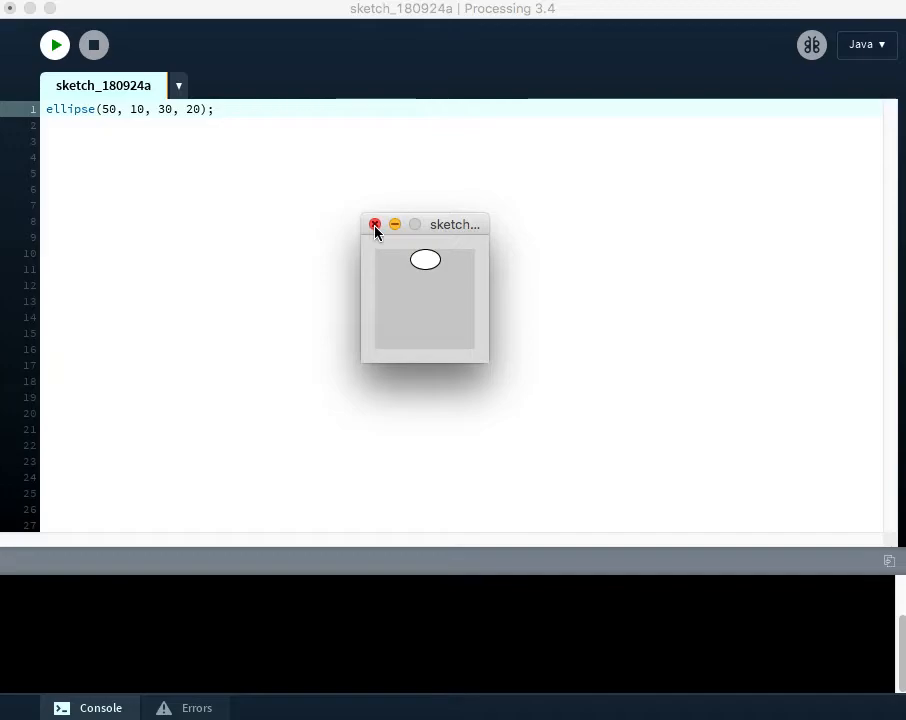
# Close the output window and rerun with x at 10, drawing the ellipse top-left
pyautogui.click(375, 224)
pyautogui.write('1')
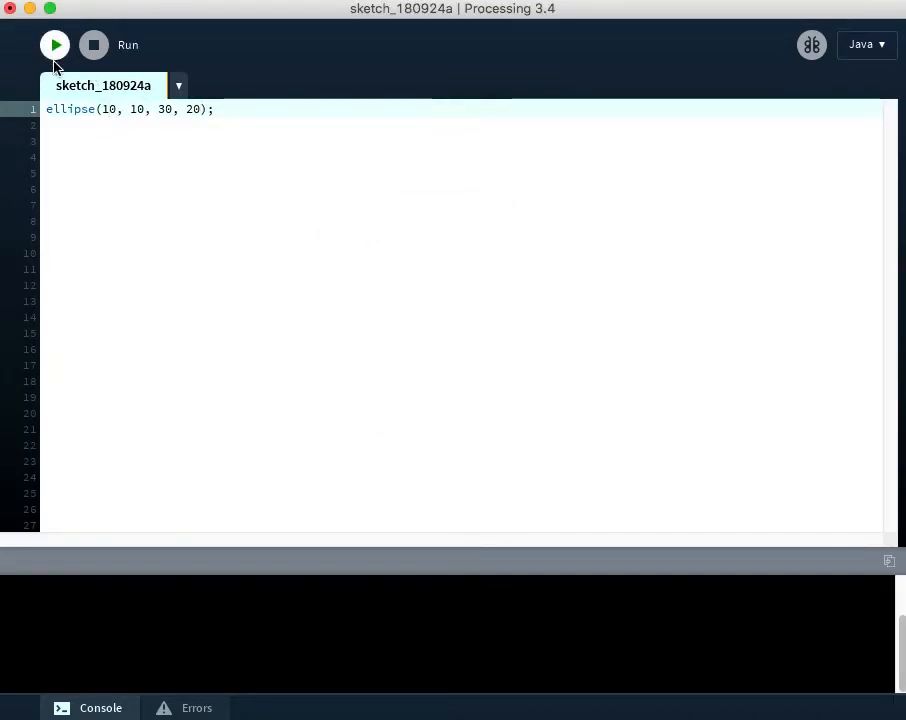
pyautogui.click(55, 45)
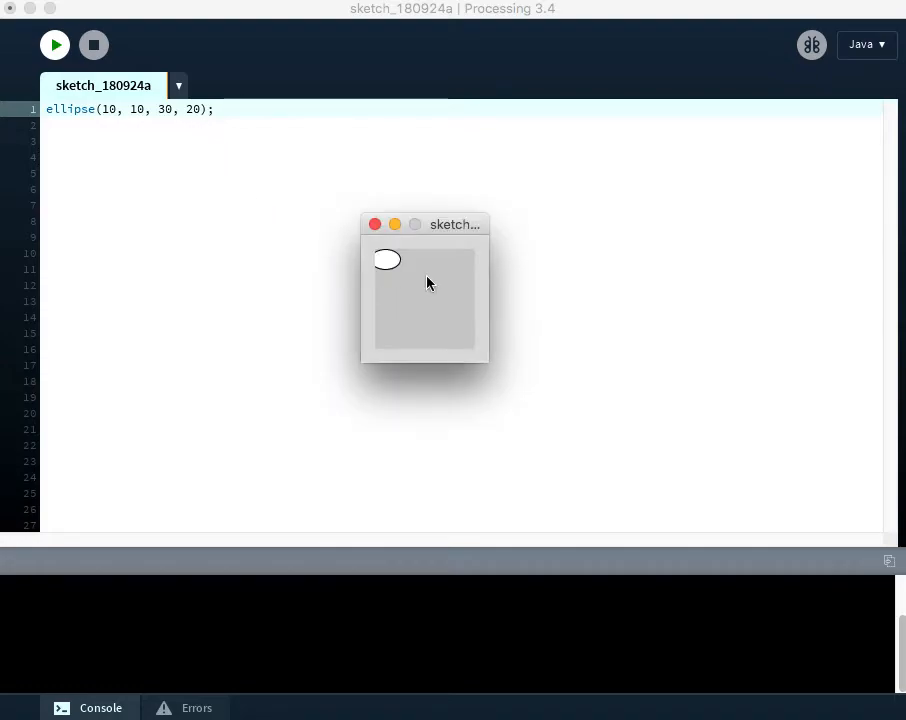
pyautogui.moveTo(388, 260)
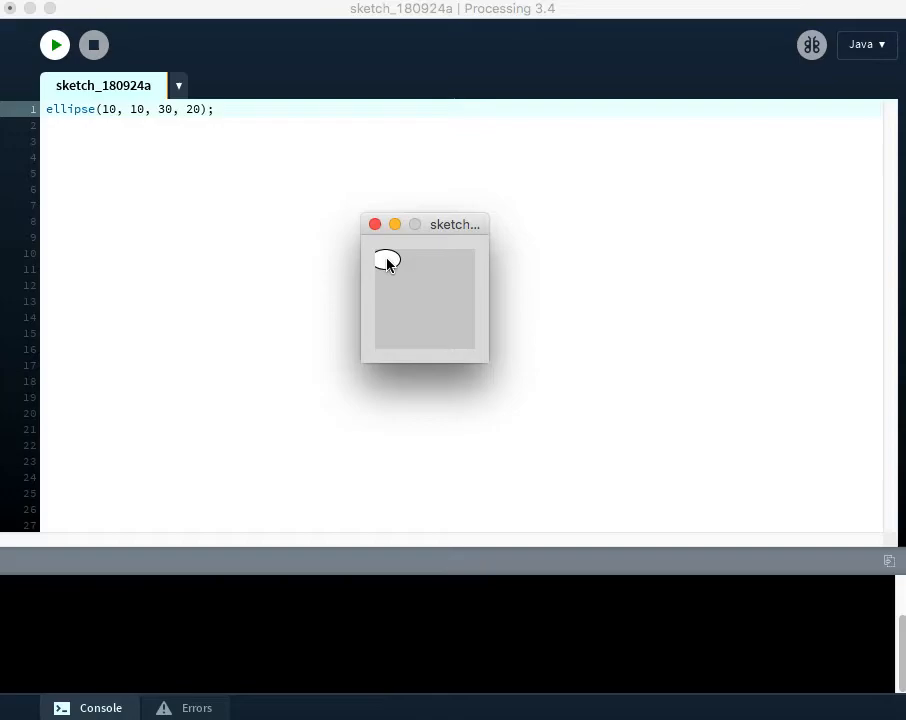
pyautogui.moveTo(386, 263)
pyautogui.write('5')
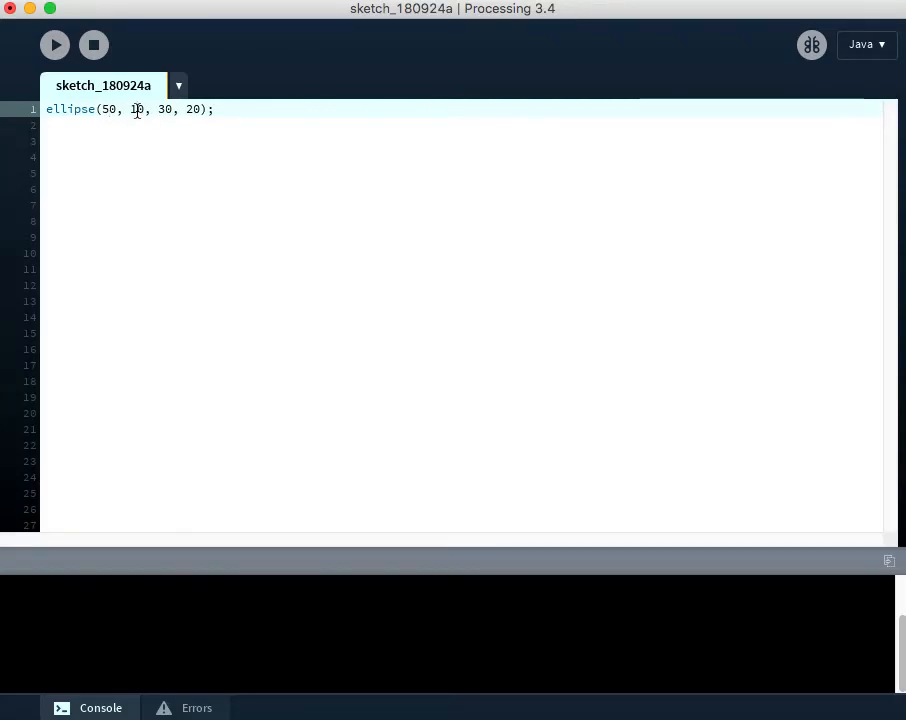
# Type 75 to restore the call to ellipse(50, 75, 30, 20)
pyautogui.write('75')
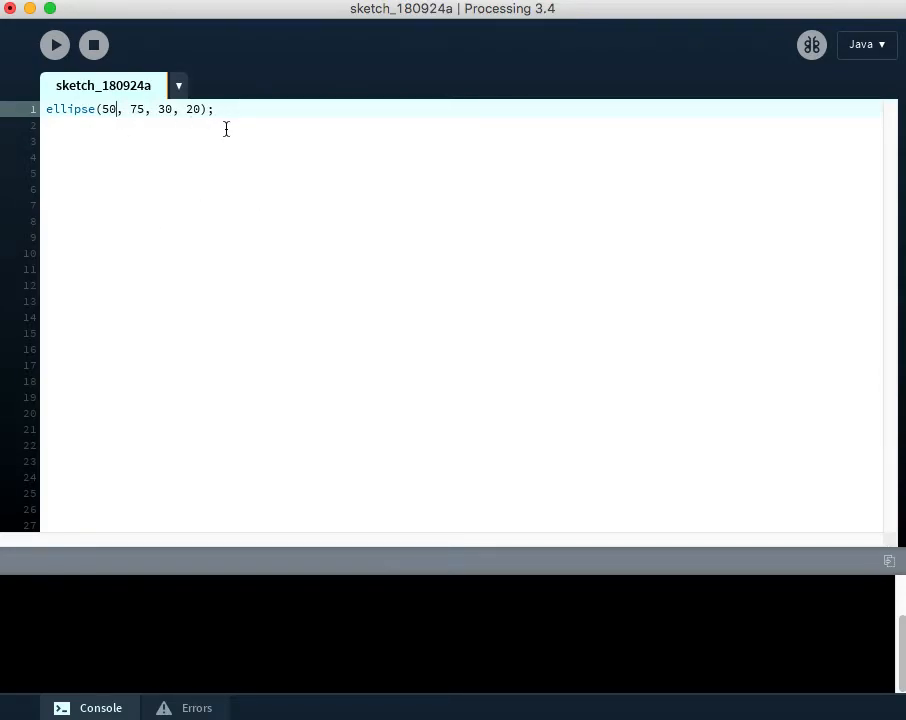
# Rewrite the x argument as 5 * 10 and the y argument as 100 - 25
pyautogui.press('Backspace')
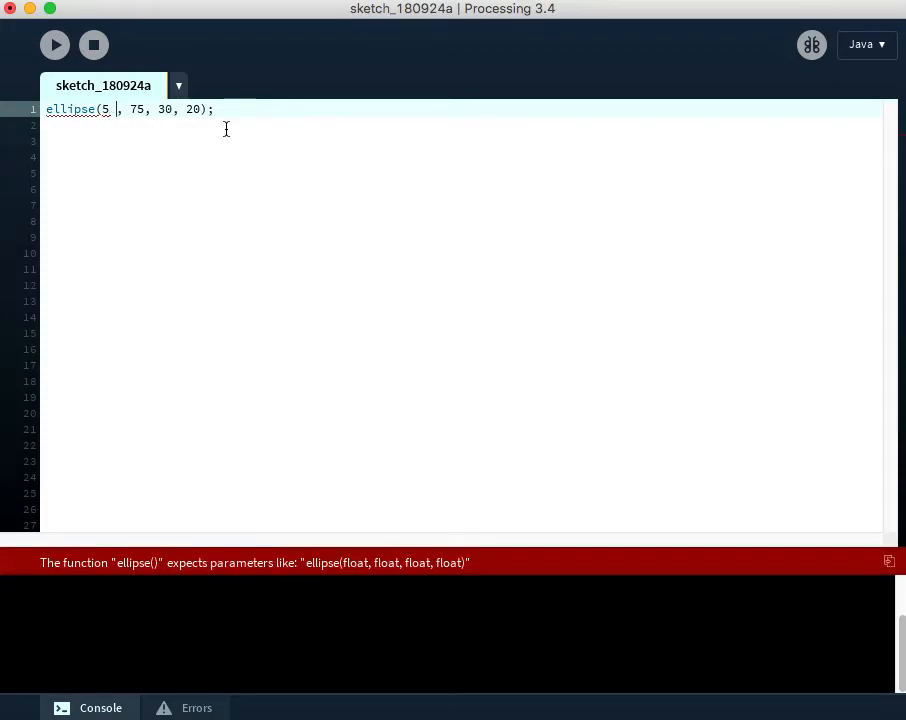
pyautogui.write('* 10')
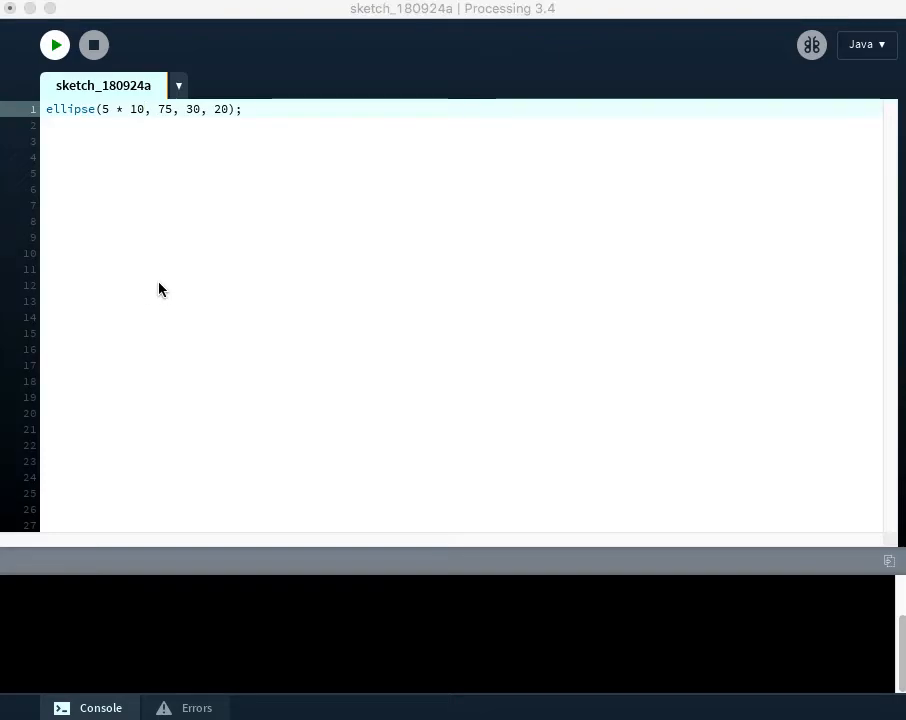
pyautogui.click(54, 45)
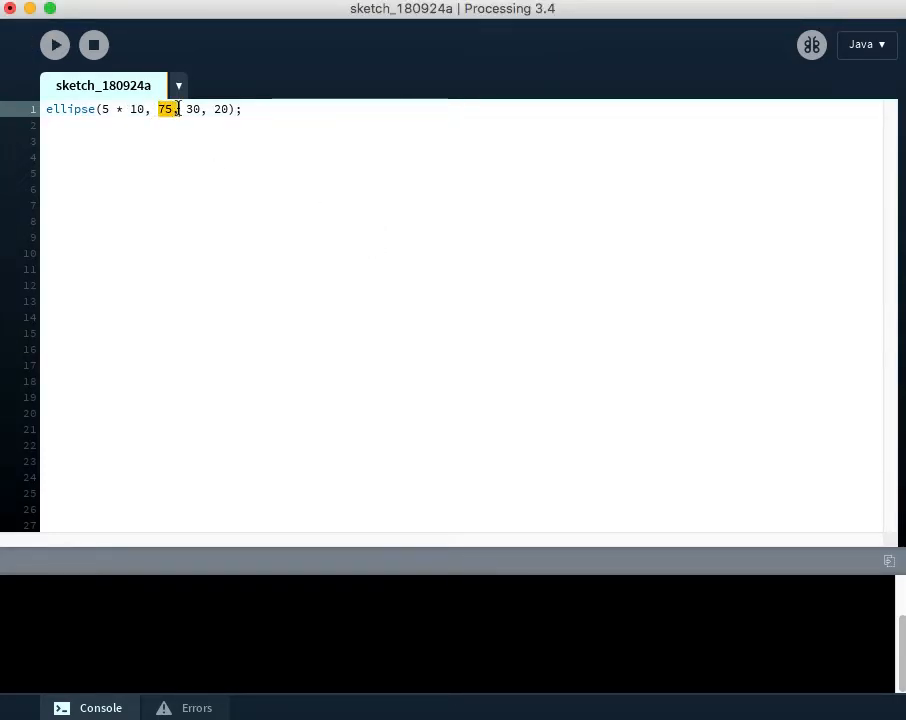
pyautogui.write('100 - 2')
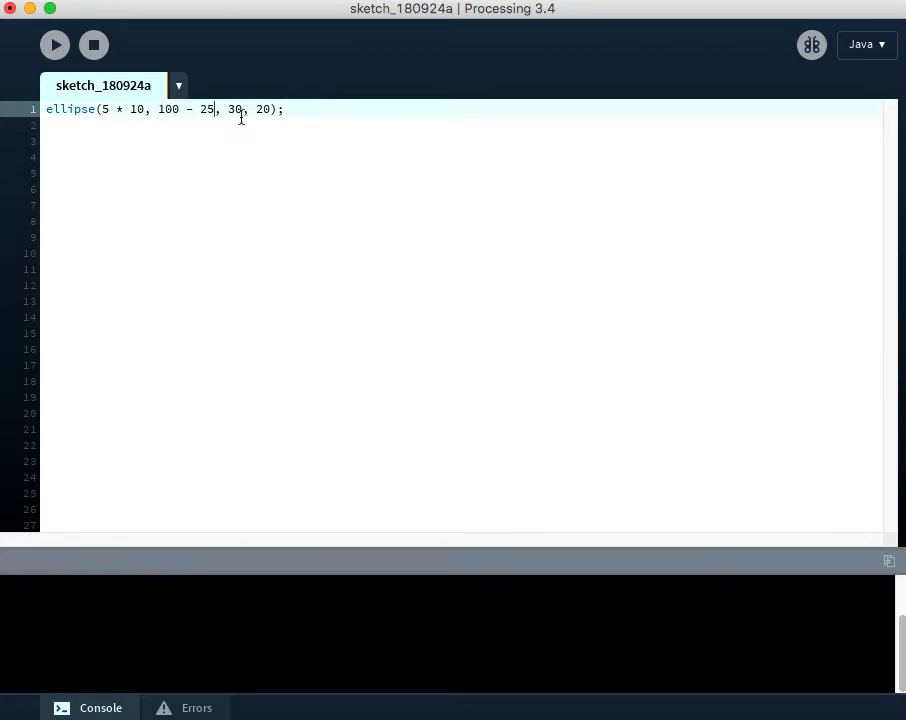
# Rewrite the width as 60 / 2 and the height as 8 + 12
pyautogui.doubleClick(233, 109)
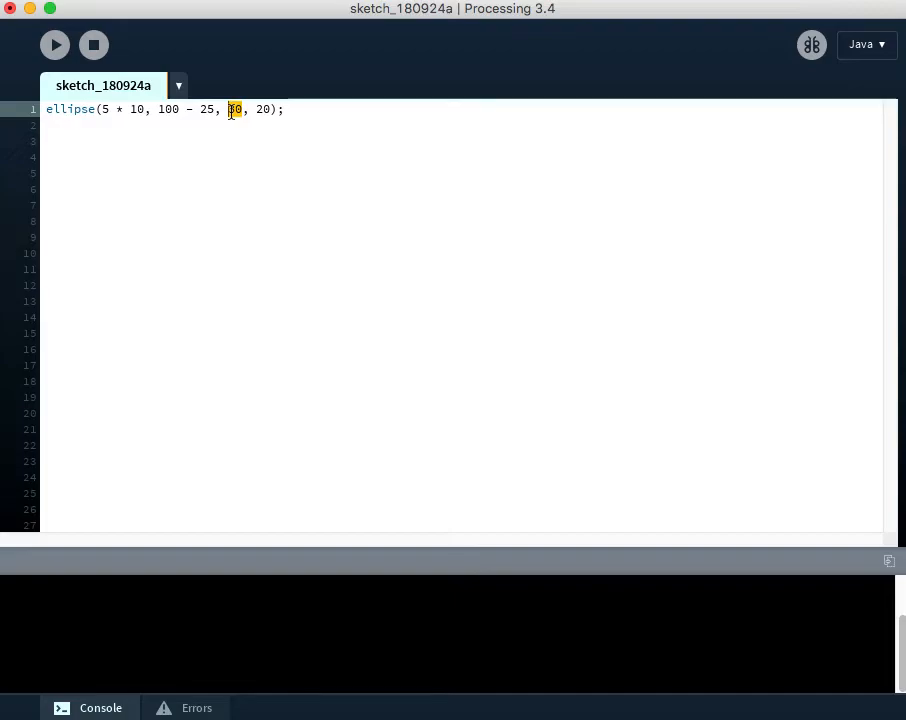
pyautogui.write('/ 2')
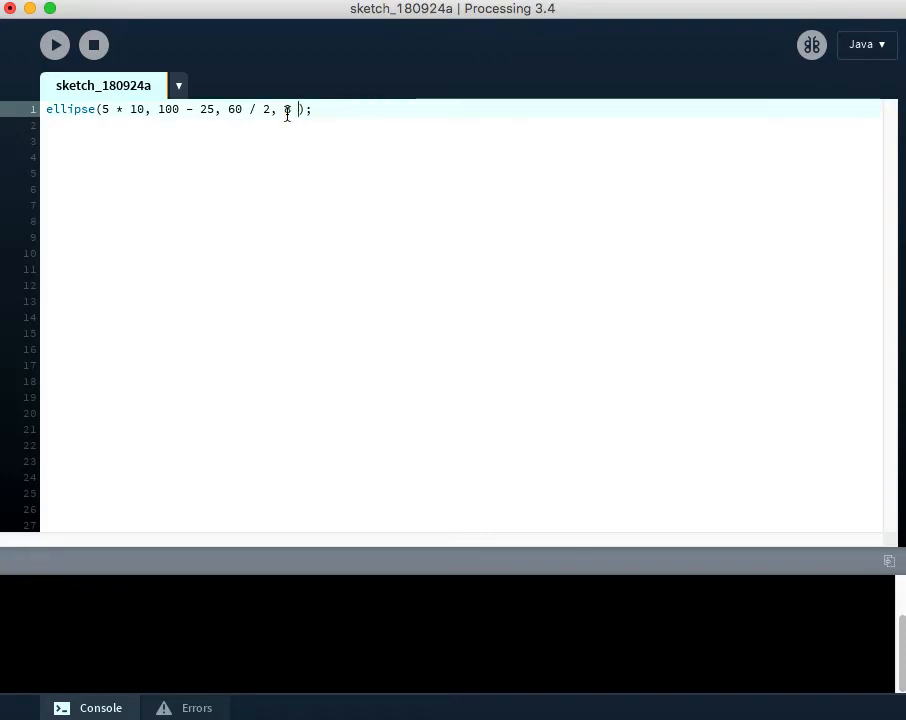
pyautogui.write('+ 12')
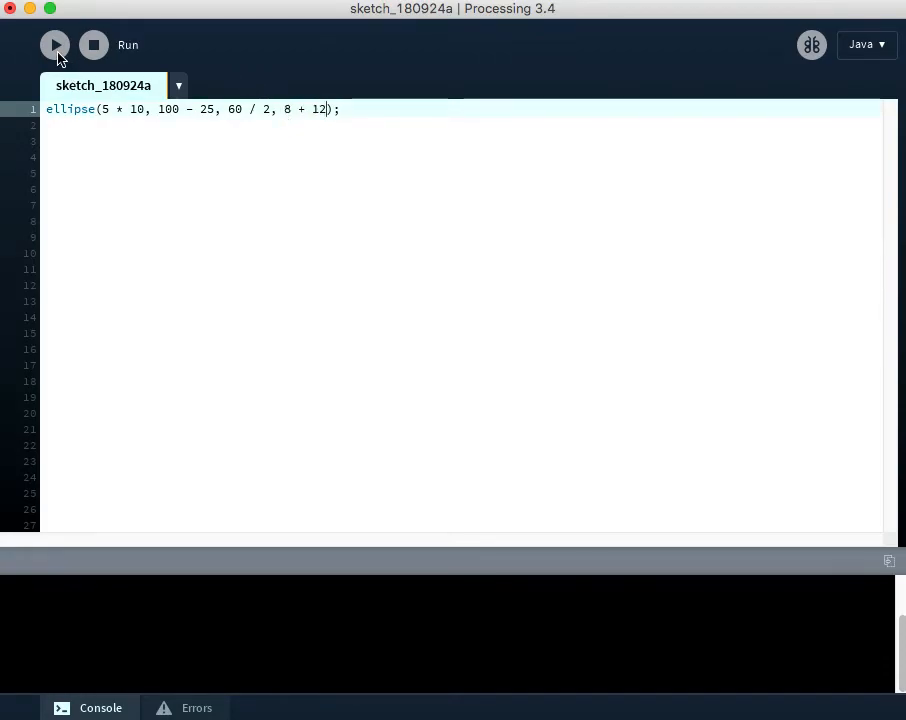
pyautogui.click(55, 45)
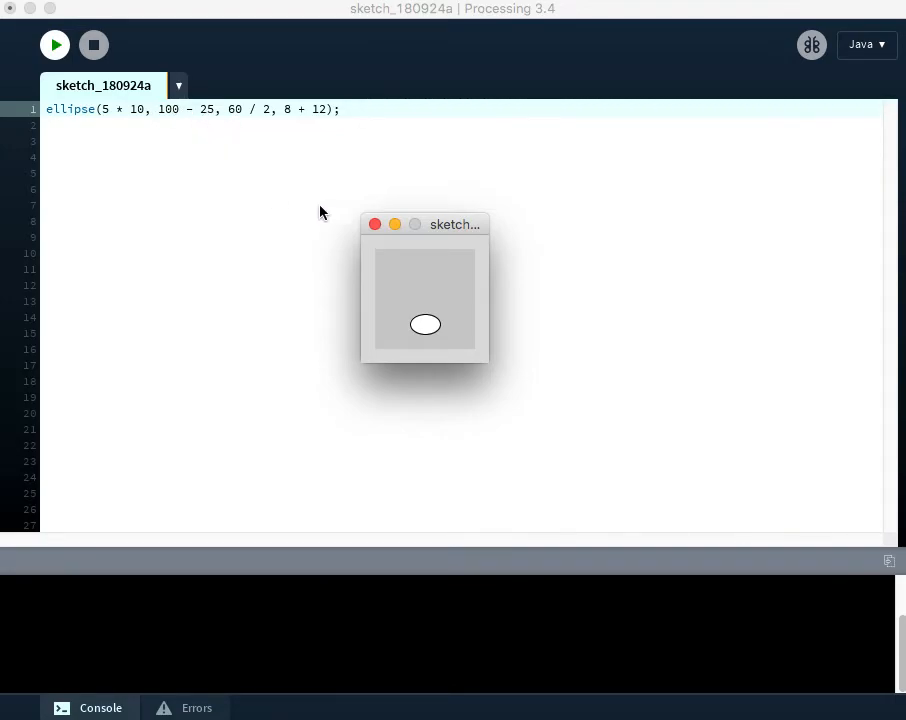
pyautogui.moveTo(374, 224)
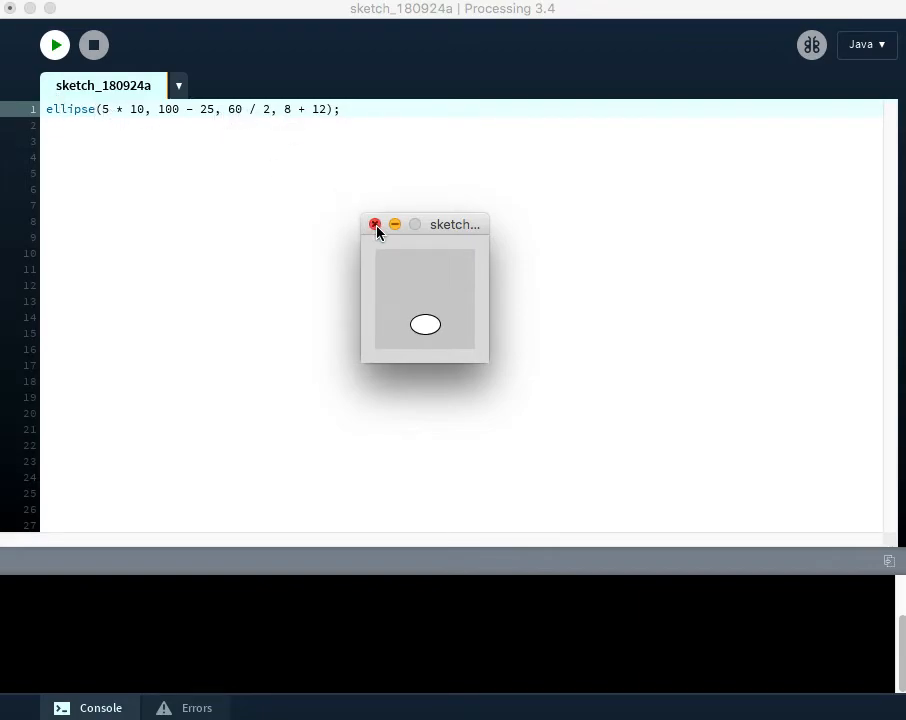
pyautogui.click(375, 224)
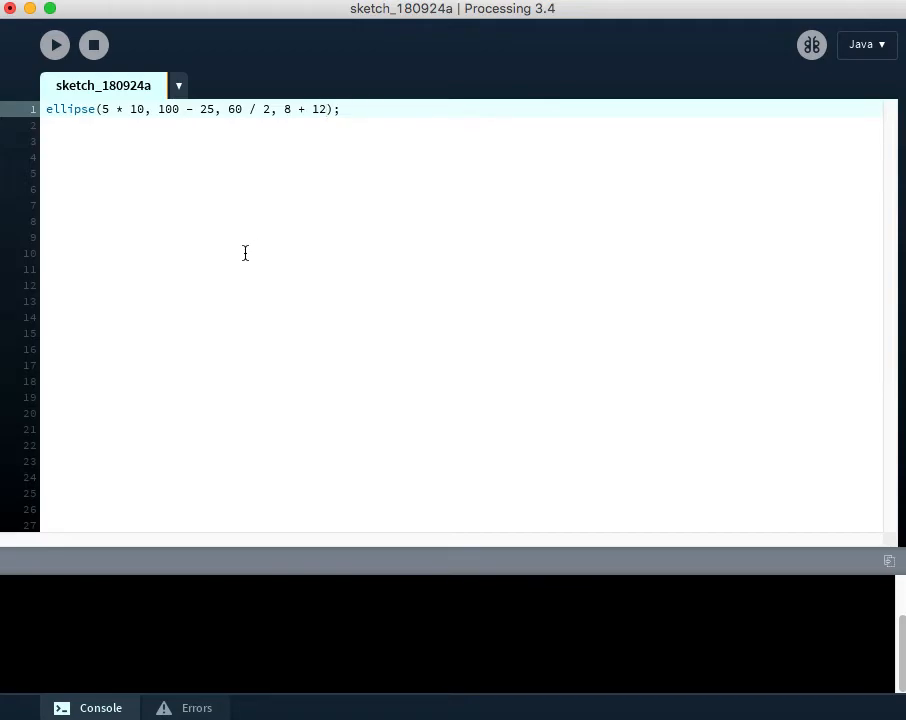
pyautogui.moveTo(280, 362)
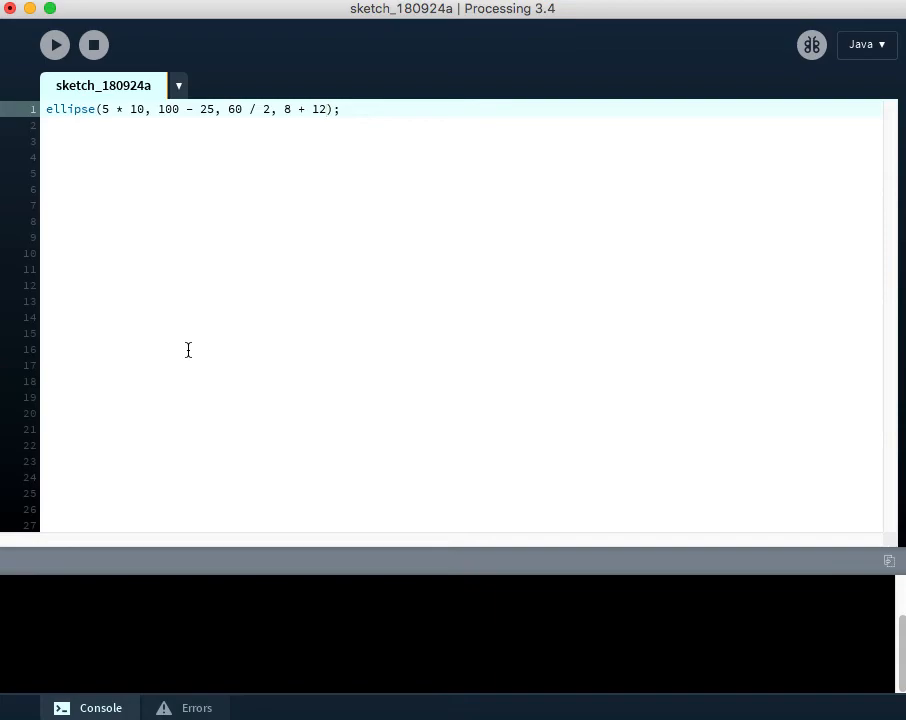
pyautogui.moveTo(145, 317)
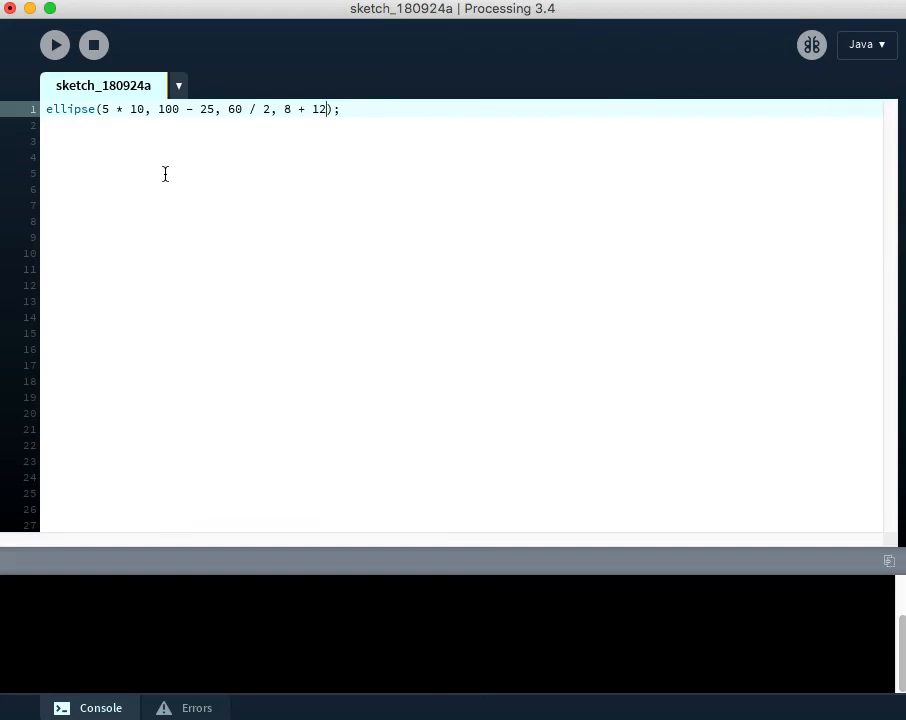
pyautogui.moveTo(216, 131)
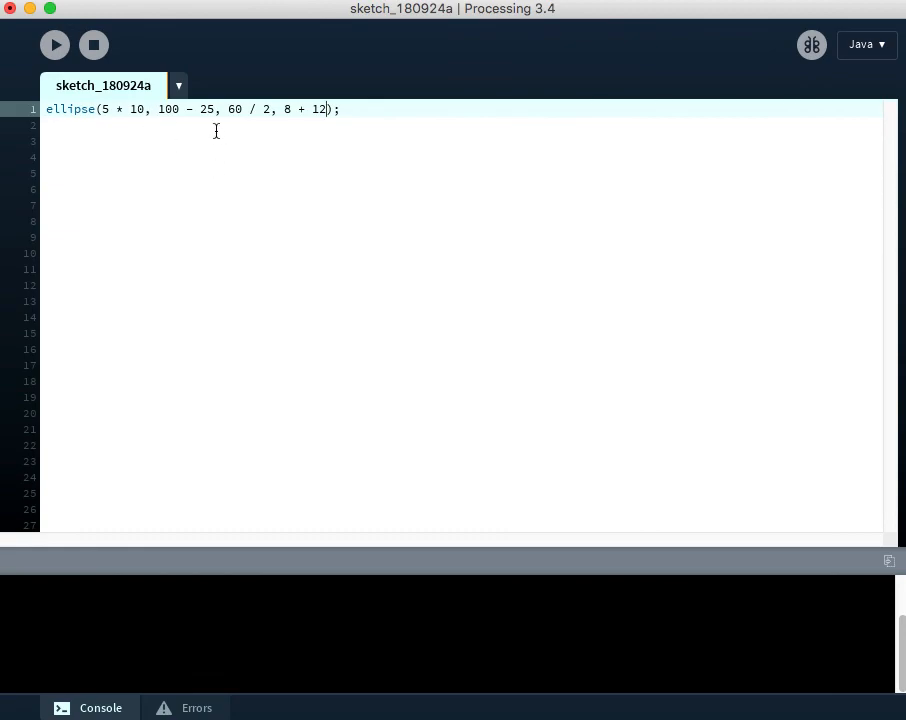
pyautogui.moveTo(184, 120)
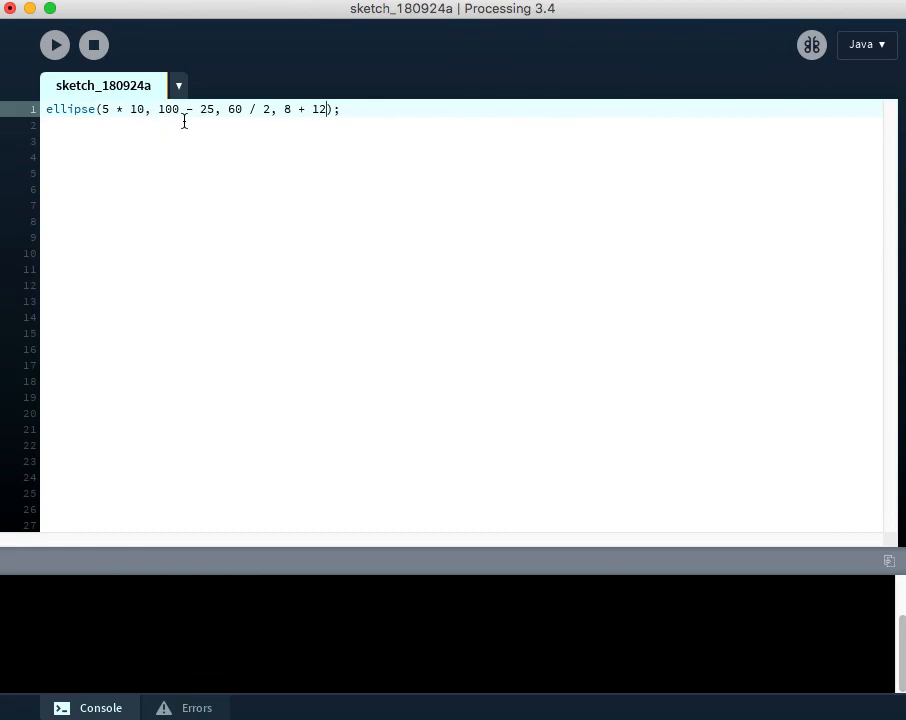